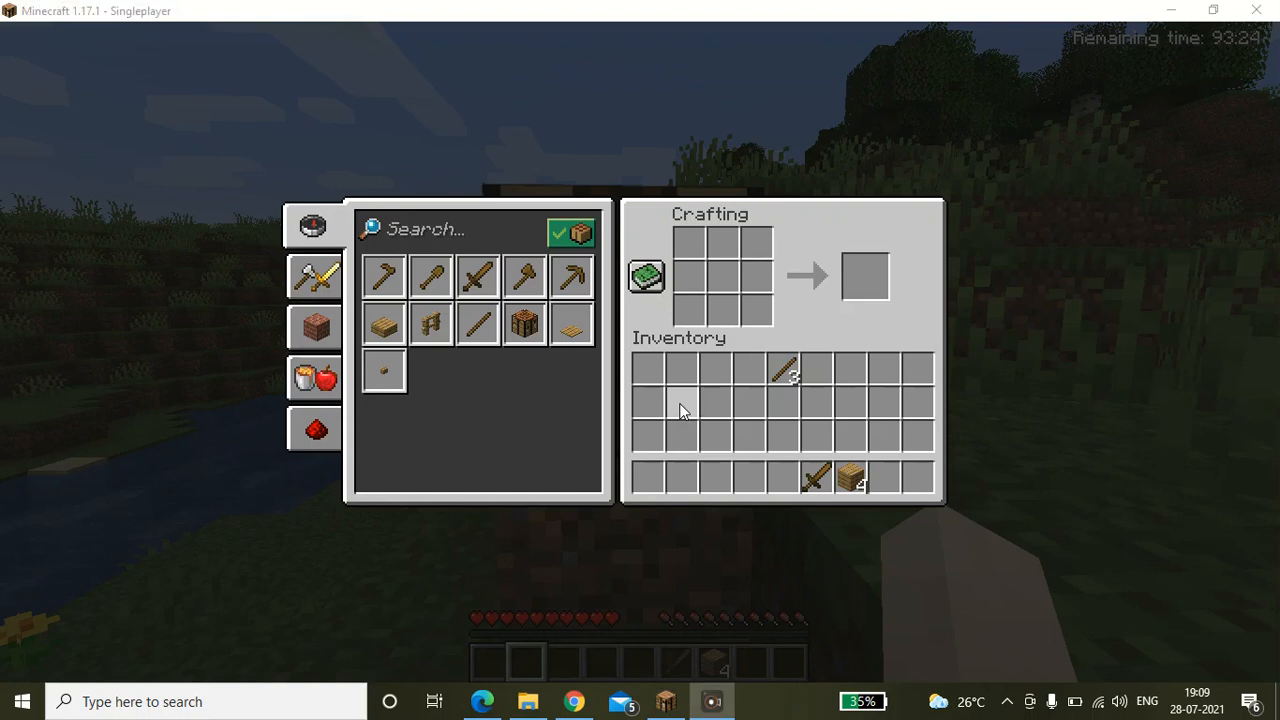
mouse_move(675, 362)
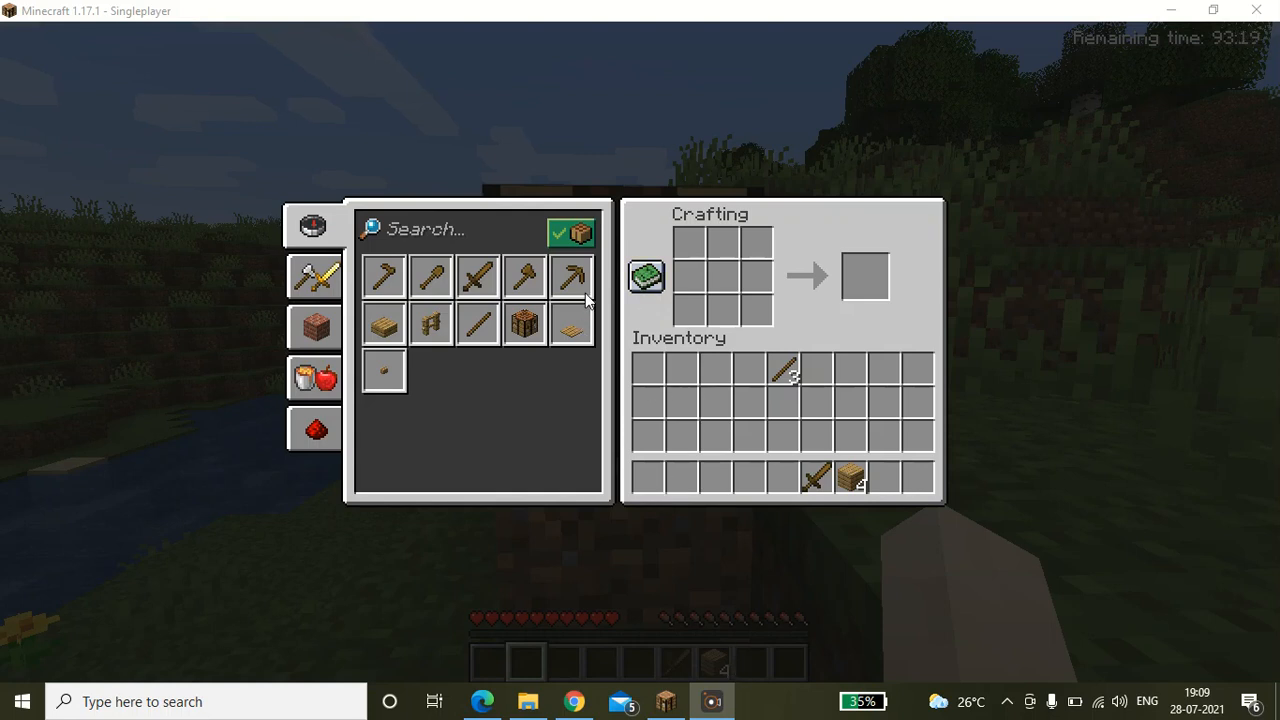
mouse_move(648, 370)
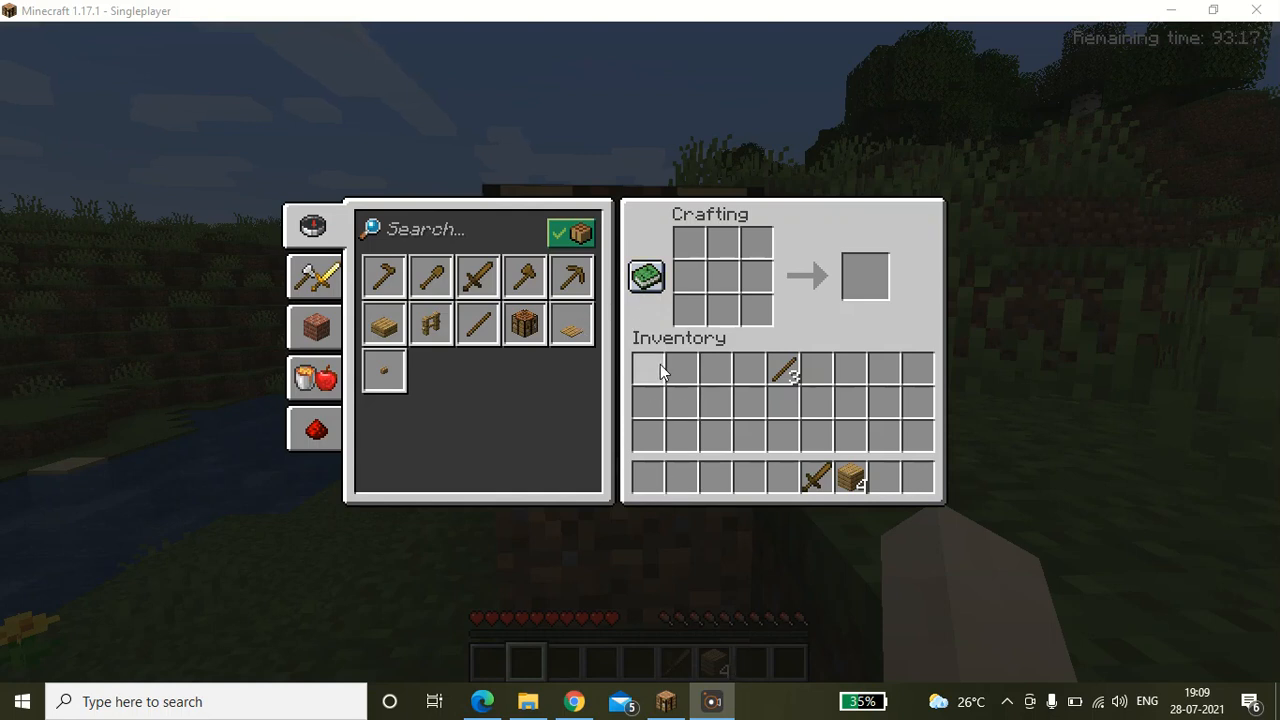
mouse_move(855, 562)
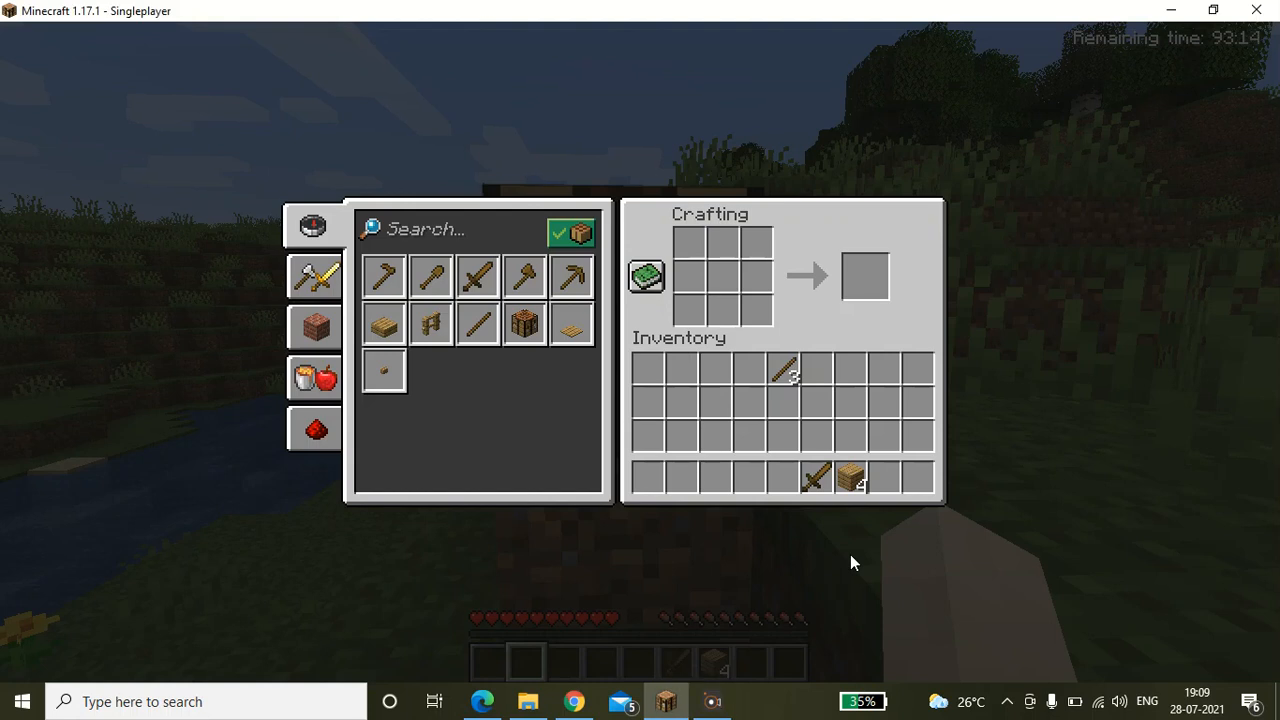
mouse_move(818, 538)
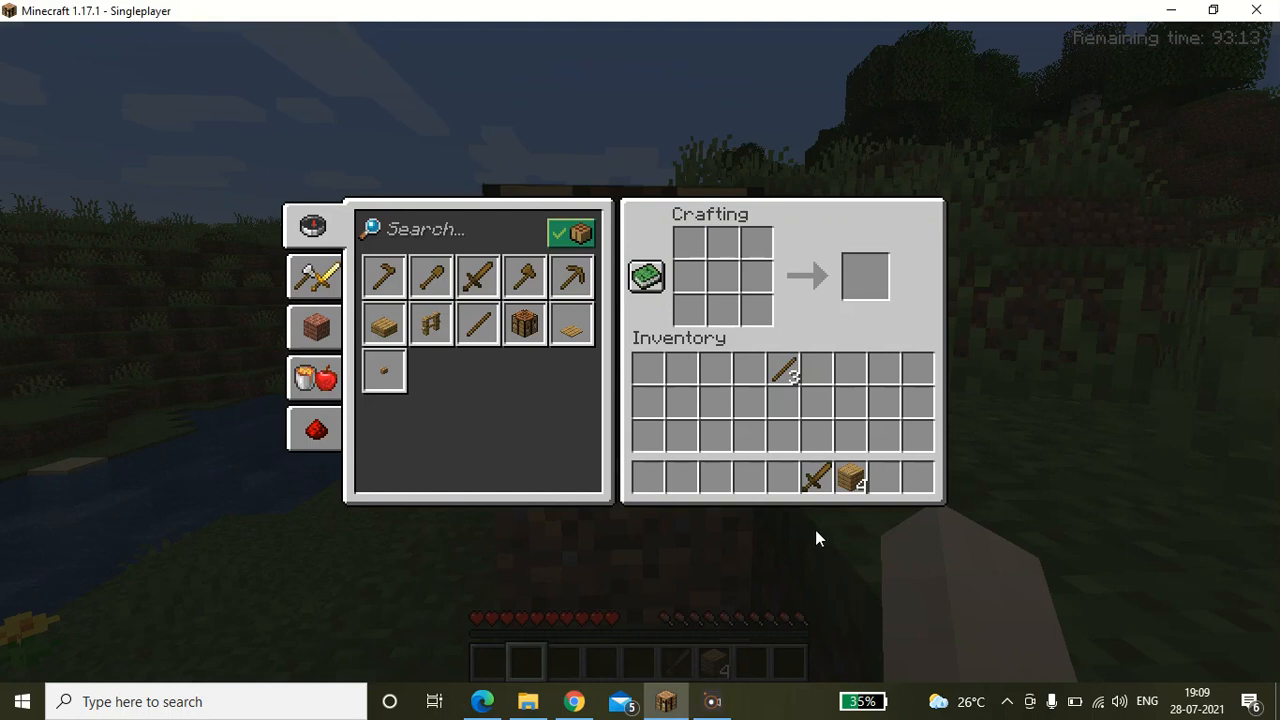
- Leave the crafting table screen and look over the grassland near the river
key(Escape)
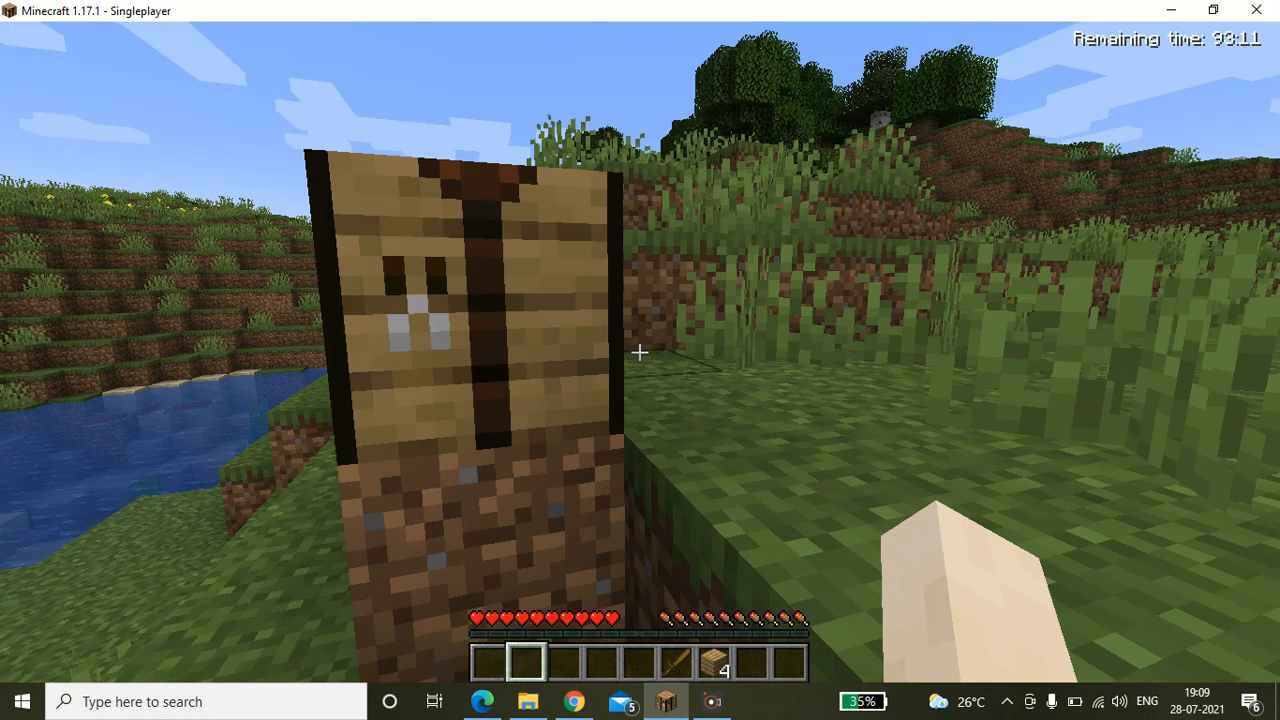
mouse_move(640, 360)
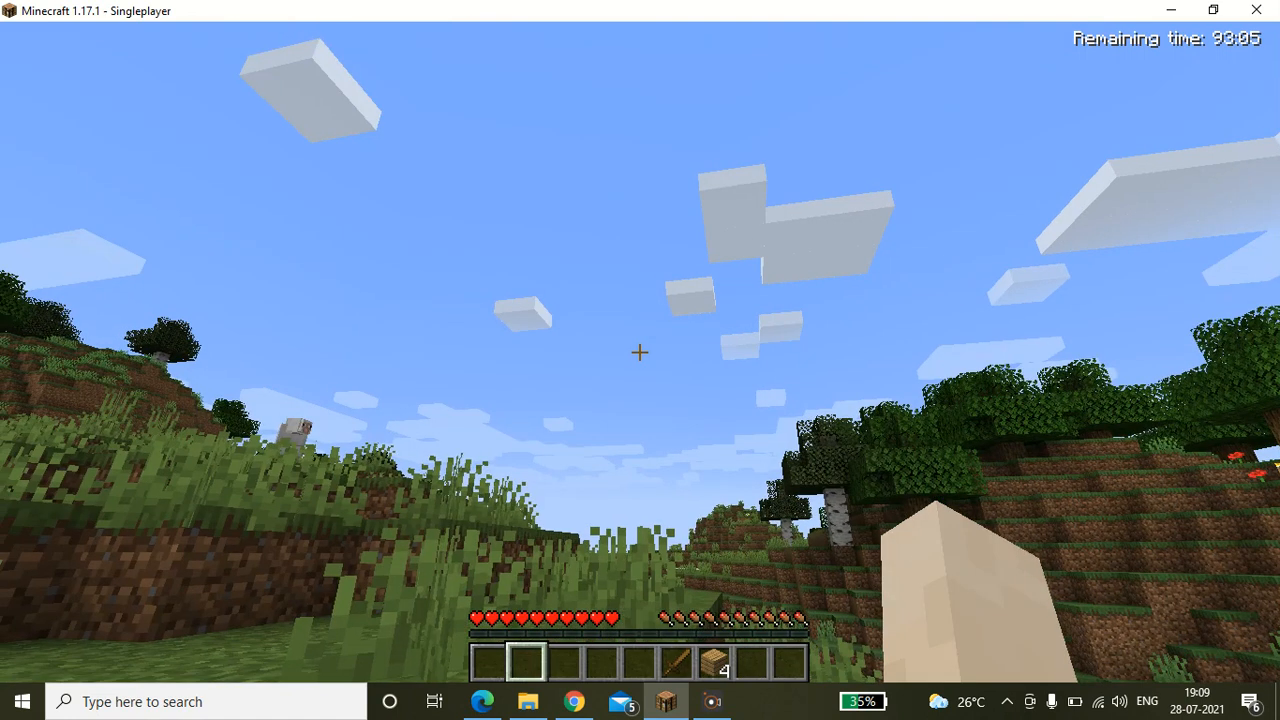
key(e)
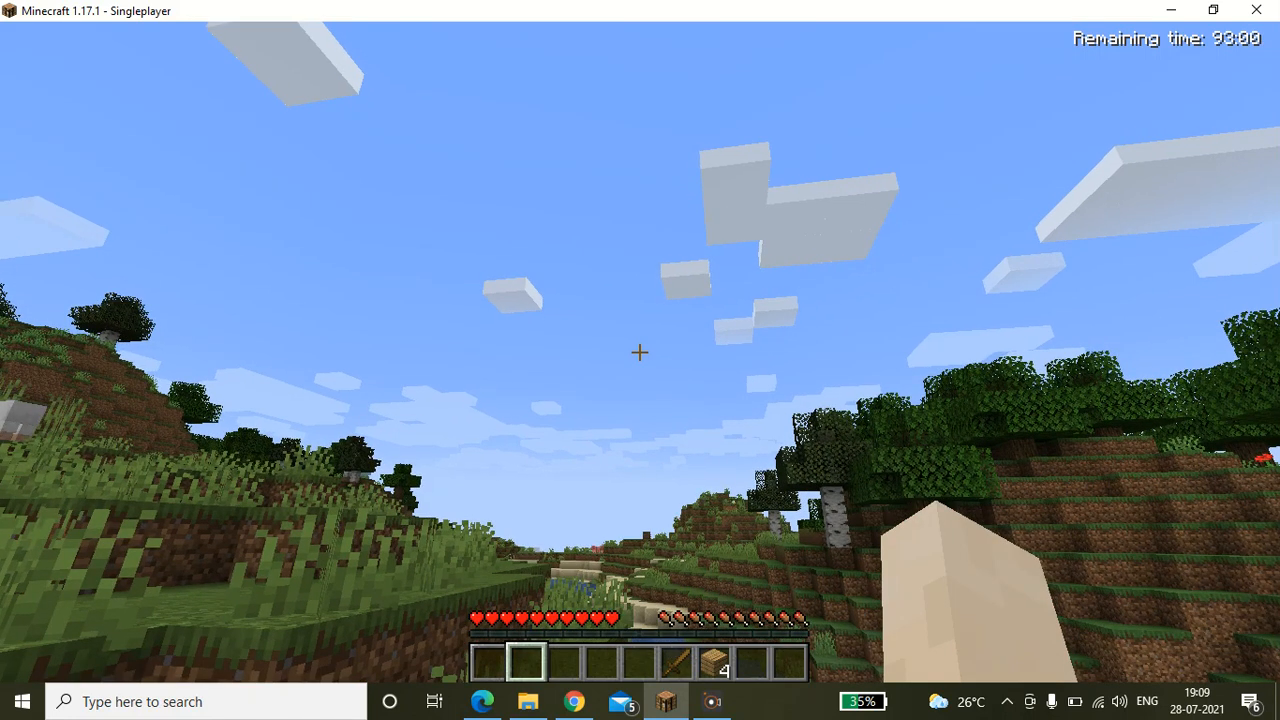
mouse_move(640, 352)
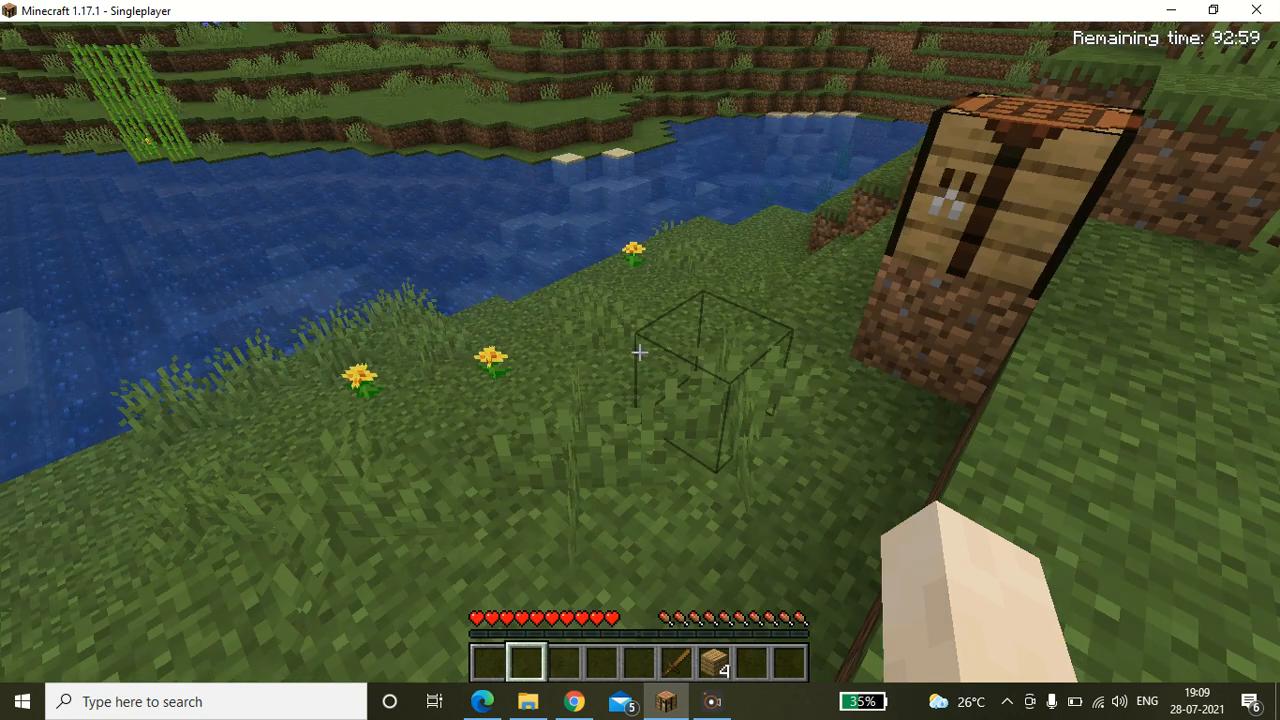
mouse_move(640, 350)
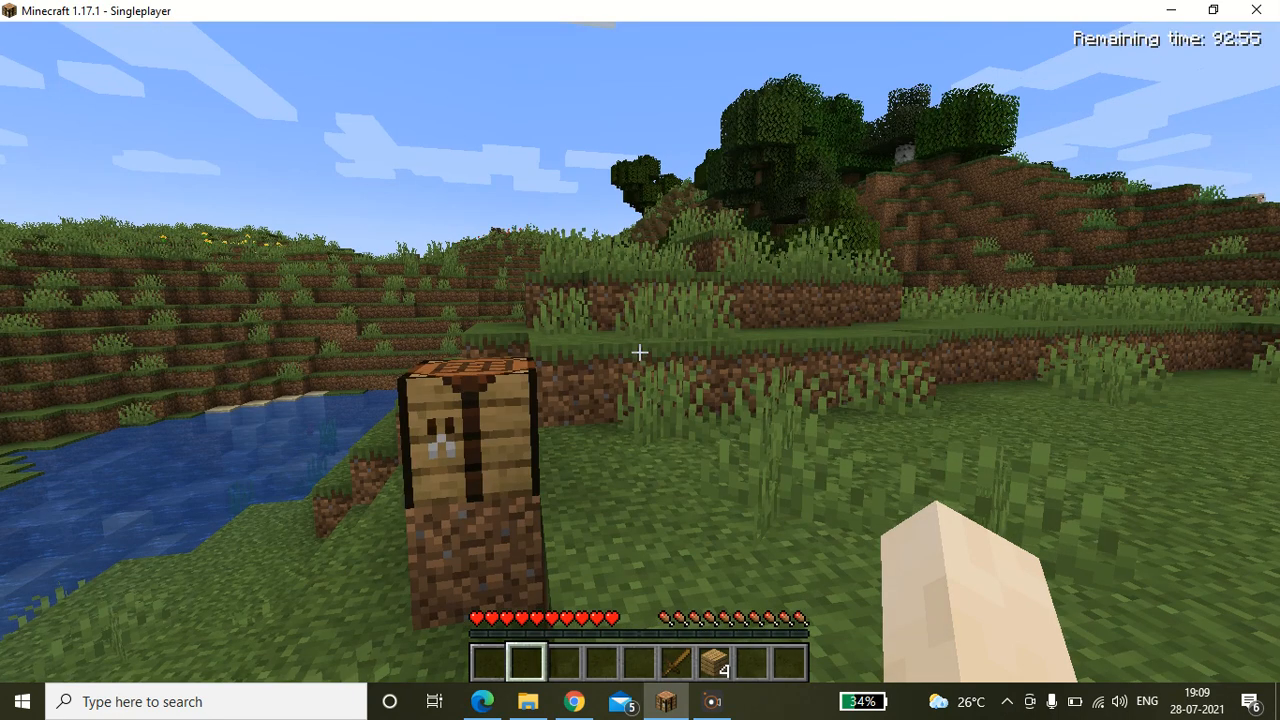
mouse_move(640, 360)
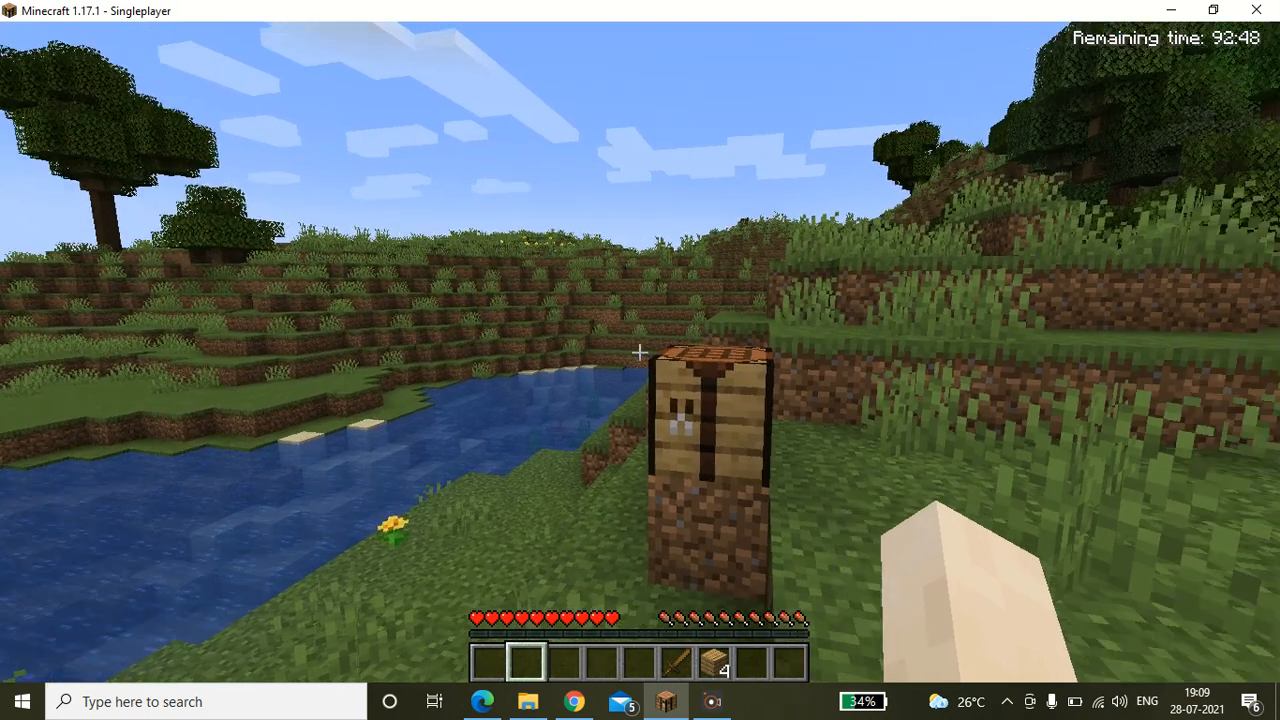
mouse_move(640, 360)
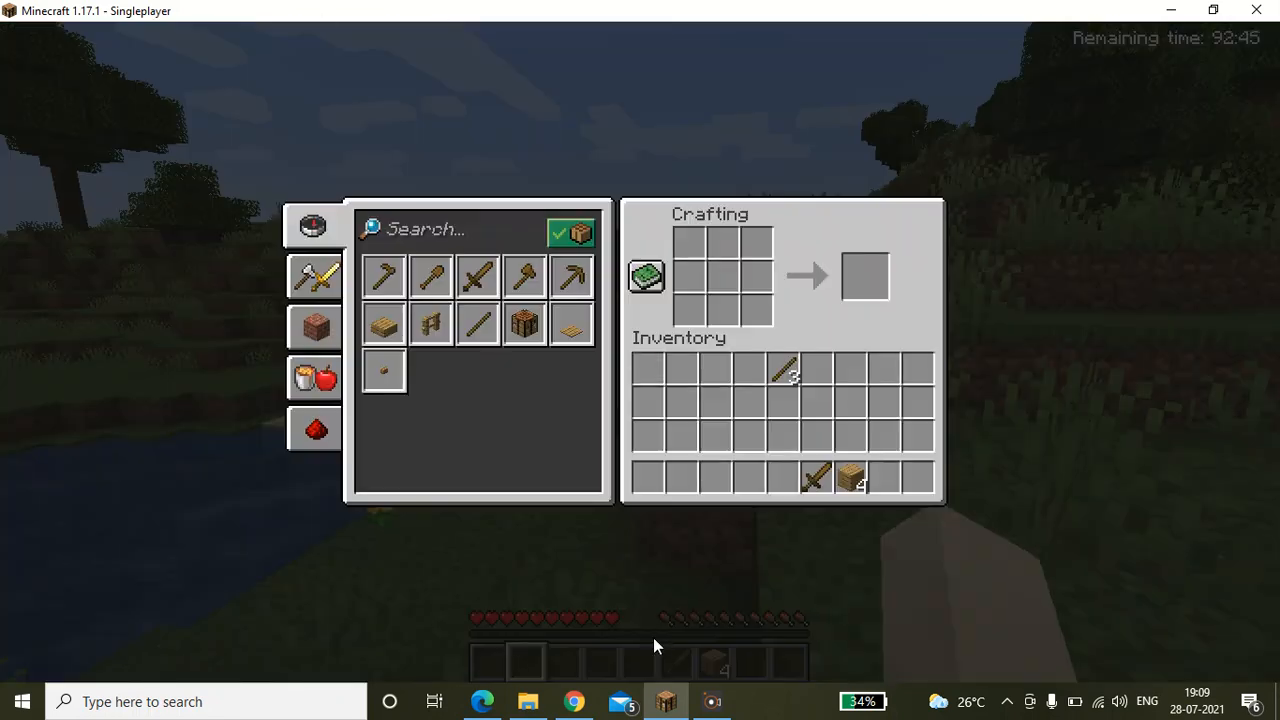
mouse_move(570, 277)
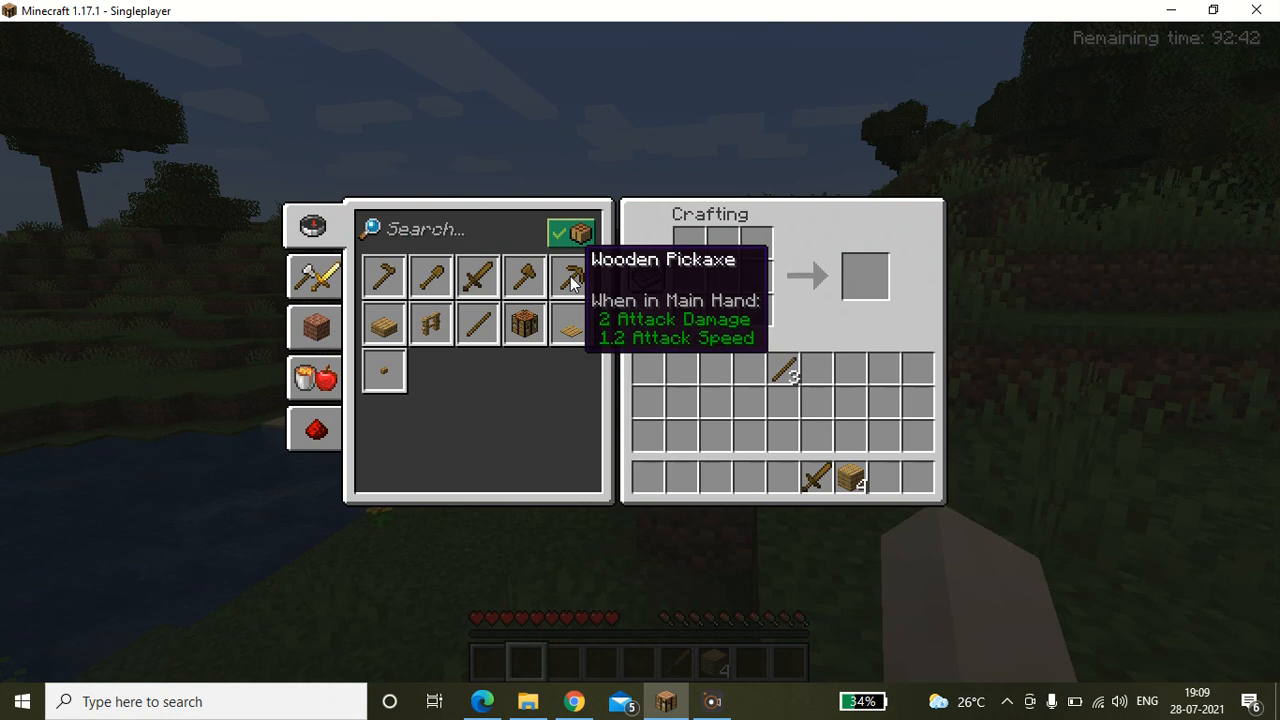
- Fill the grid with the Wooden Pickaxe recipe, take the pickaxe, and put it in the hotbar
click(570, 277)
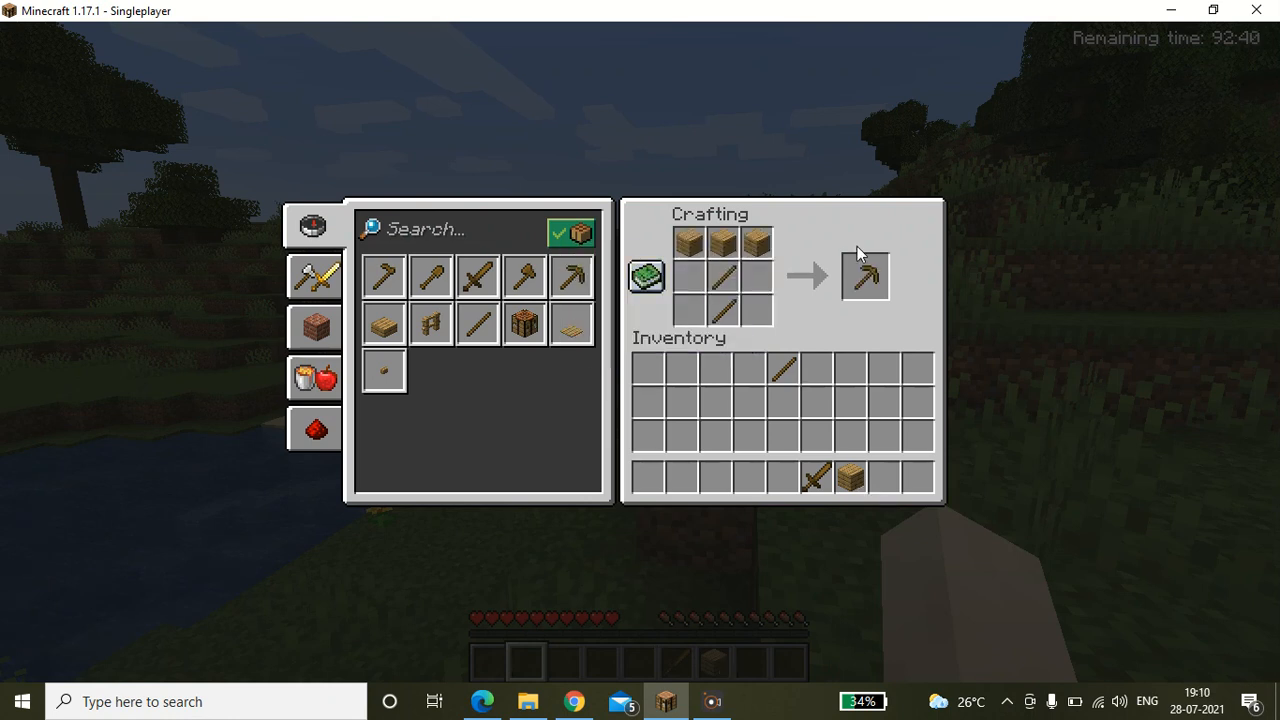
click(865, 276)
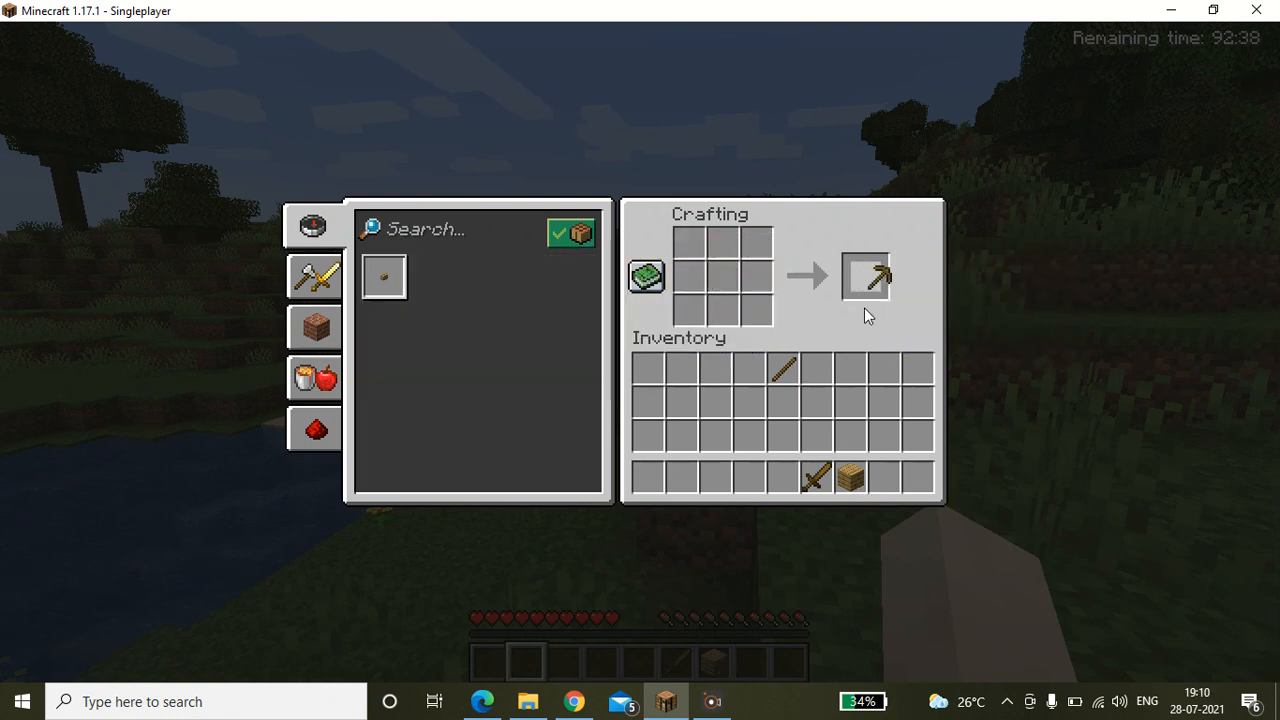
click(865, 277)
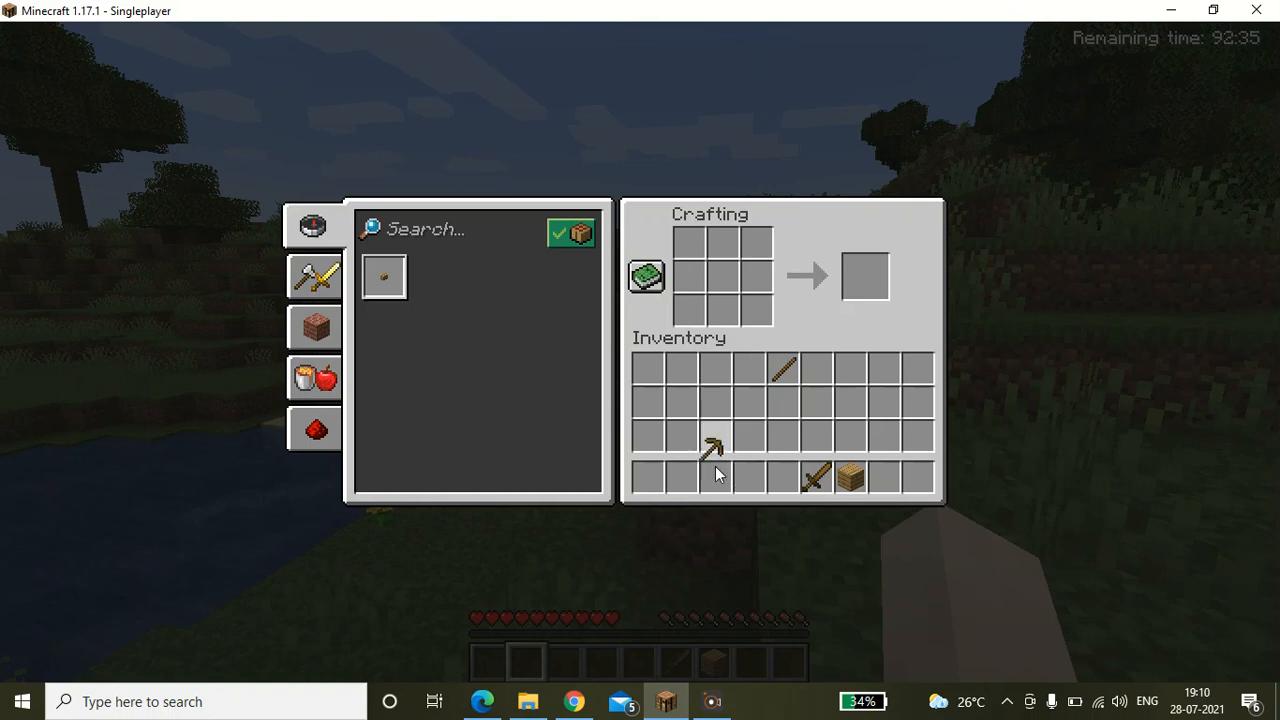
mouse_move(712, 447)
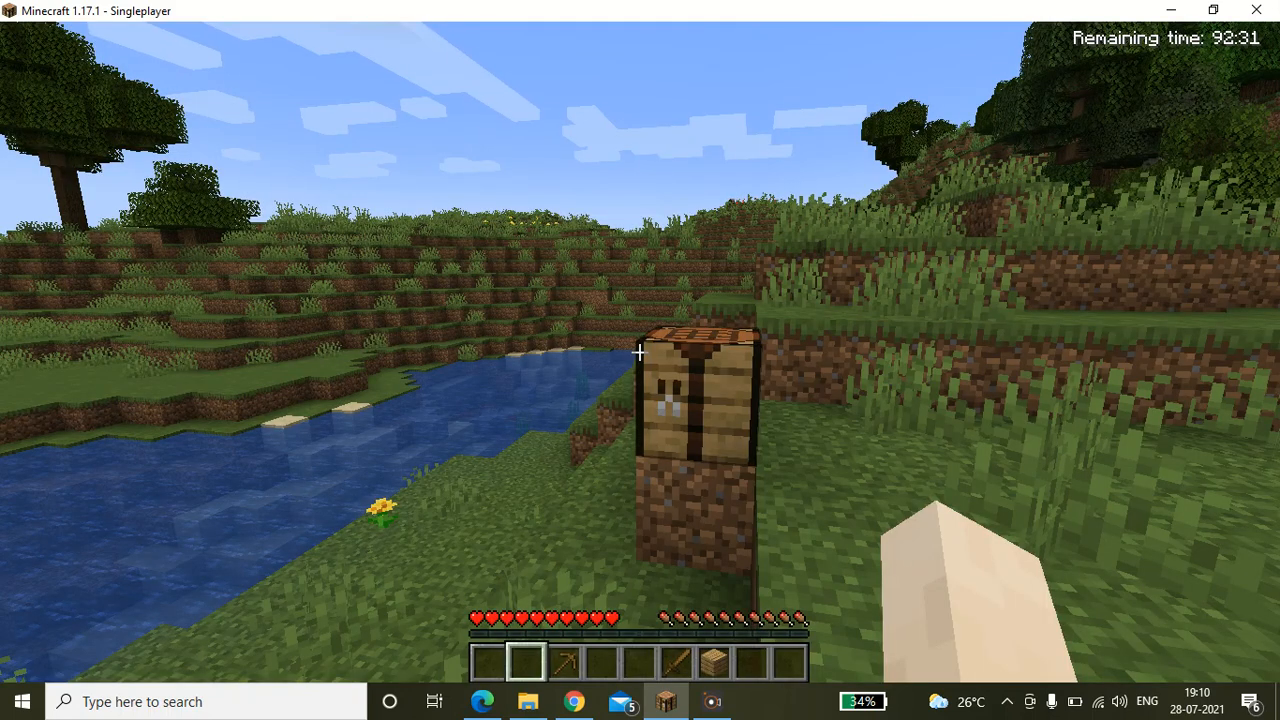
mouse_move(640, 360)
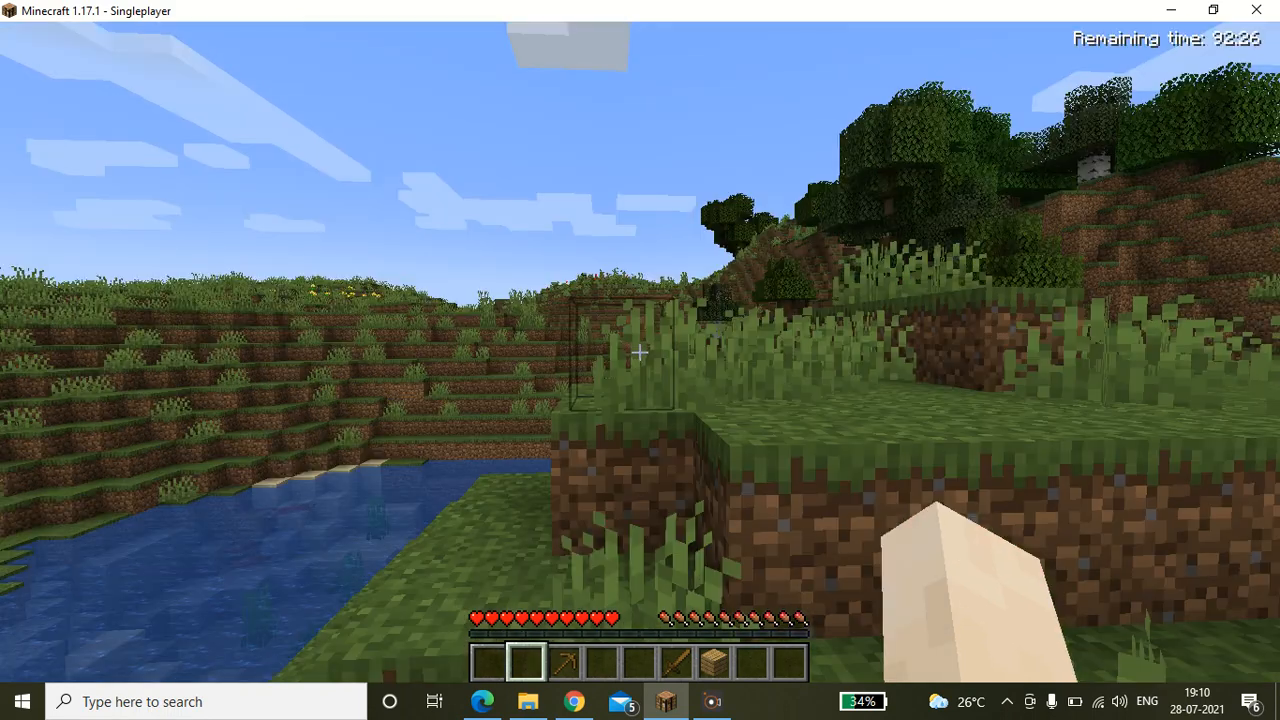
mouse_move(640, 360)
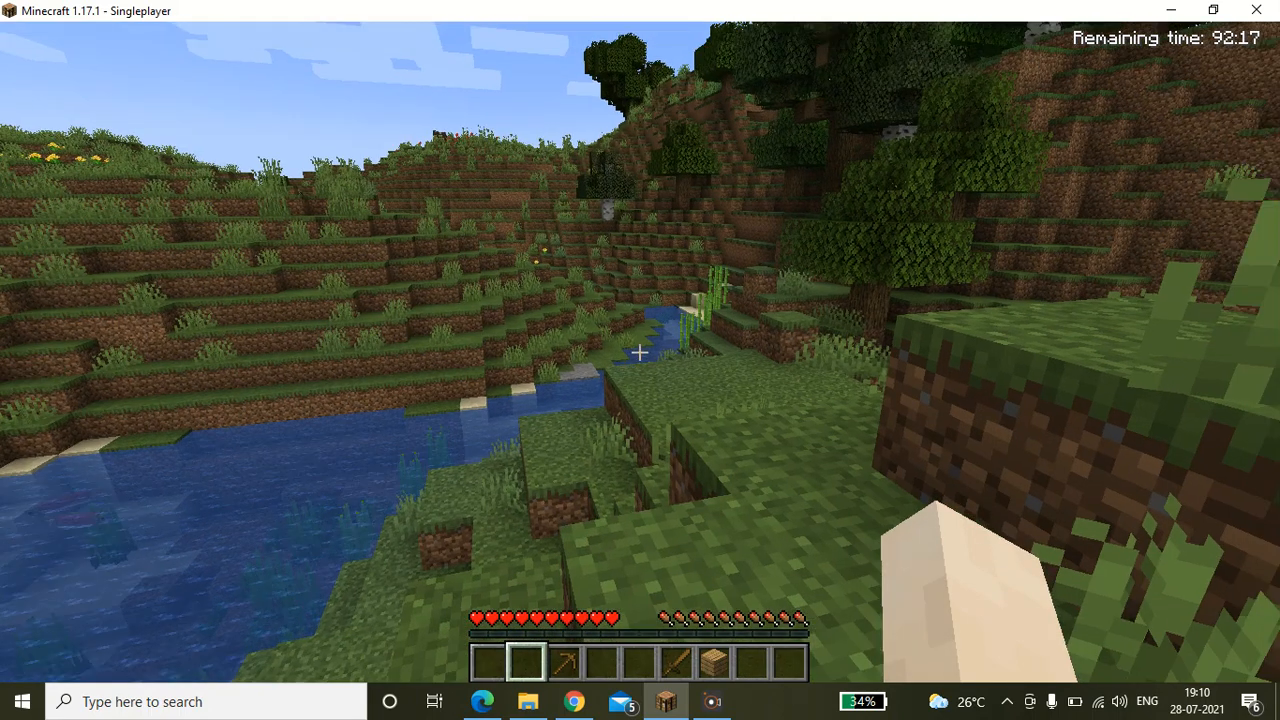
mouse_move(640, 352)
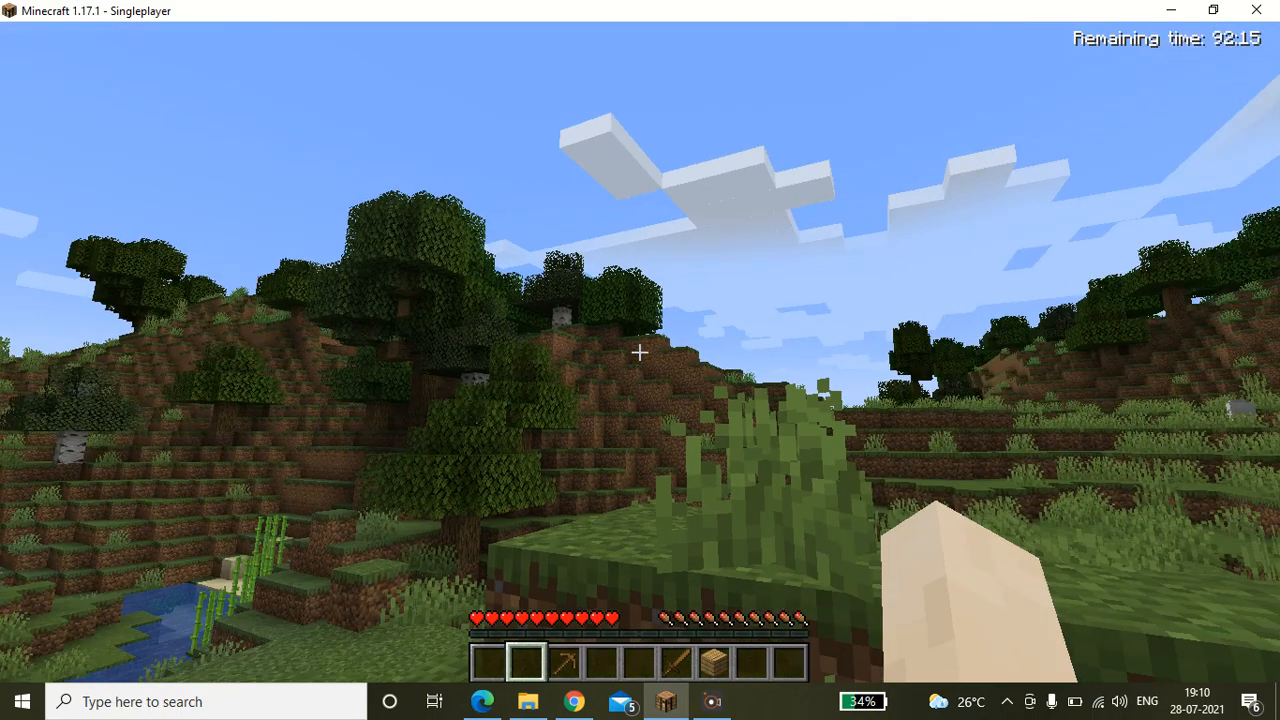
mouse_move(640, 360)
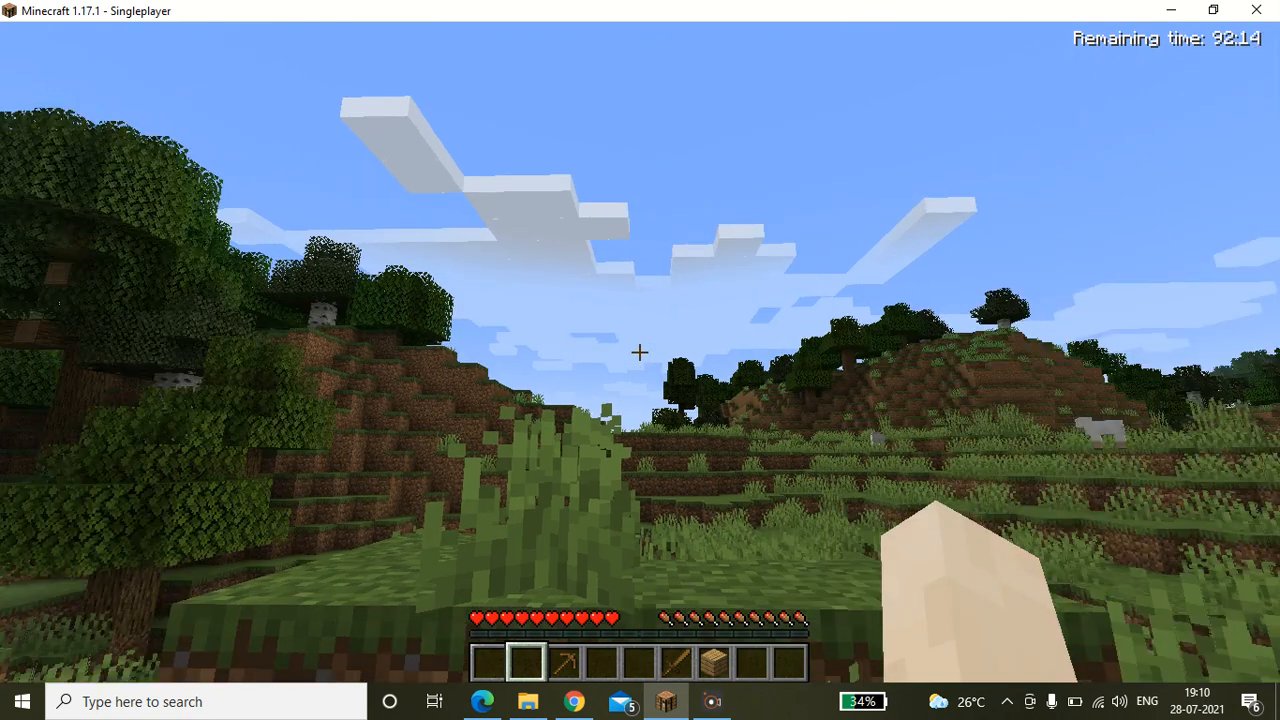
key(e)
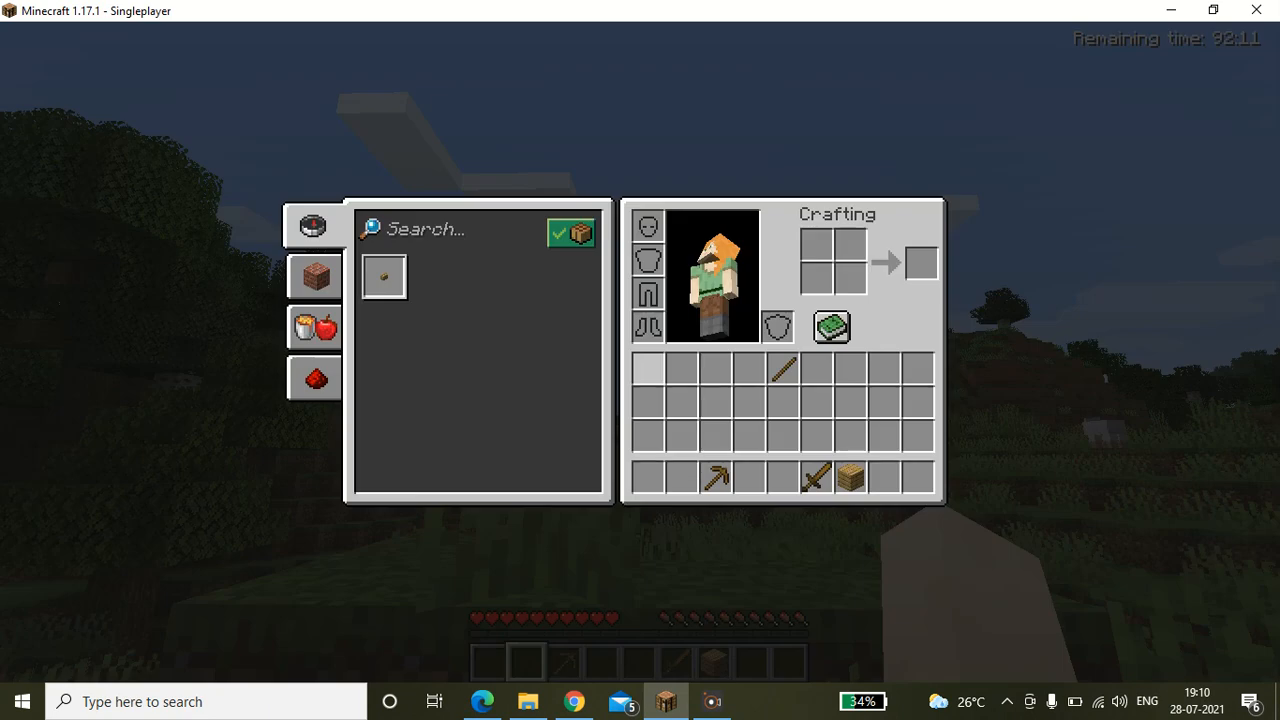
key(Escape)
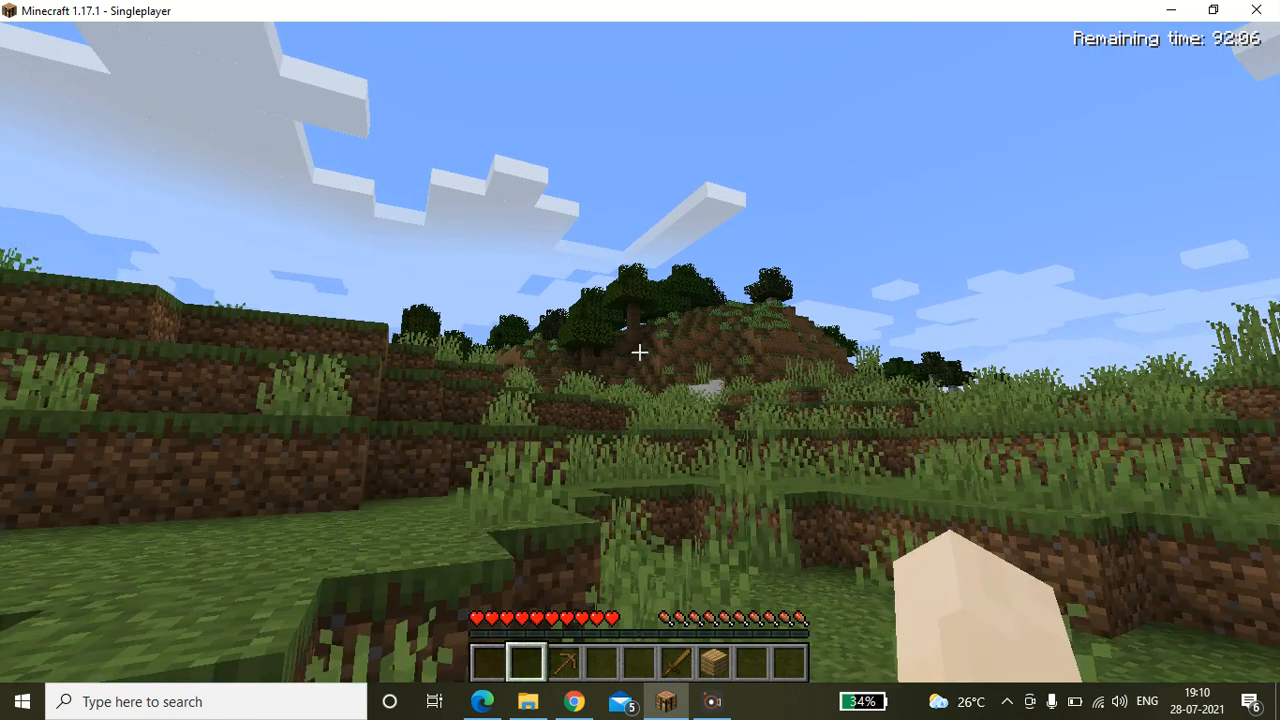
mouse_move(640, 360)
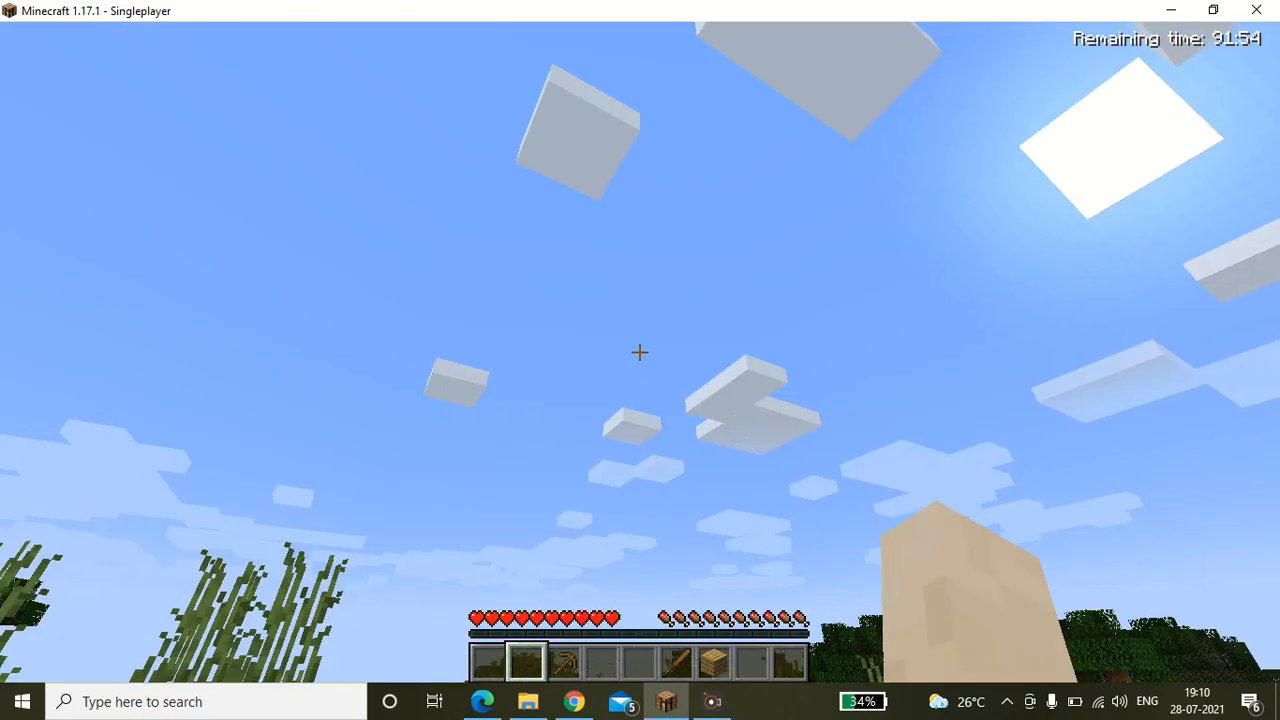
mouse_move(640, 352)
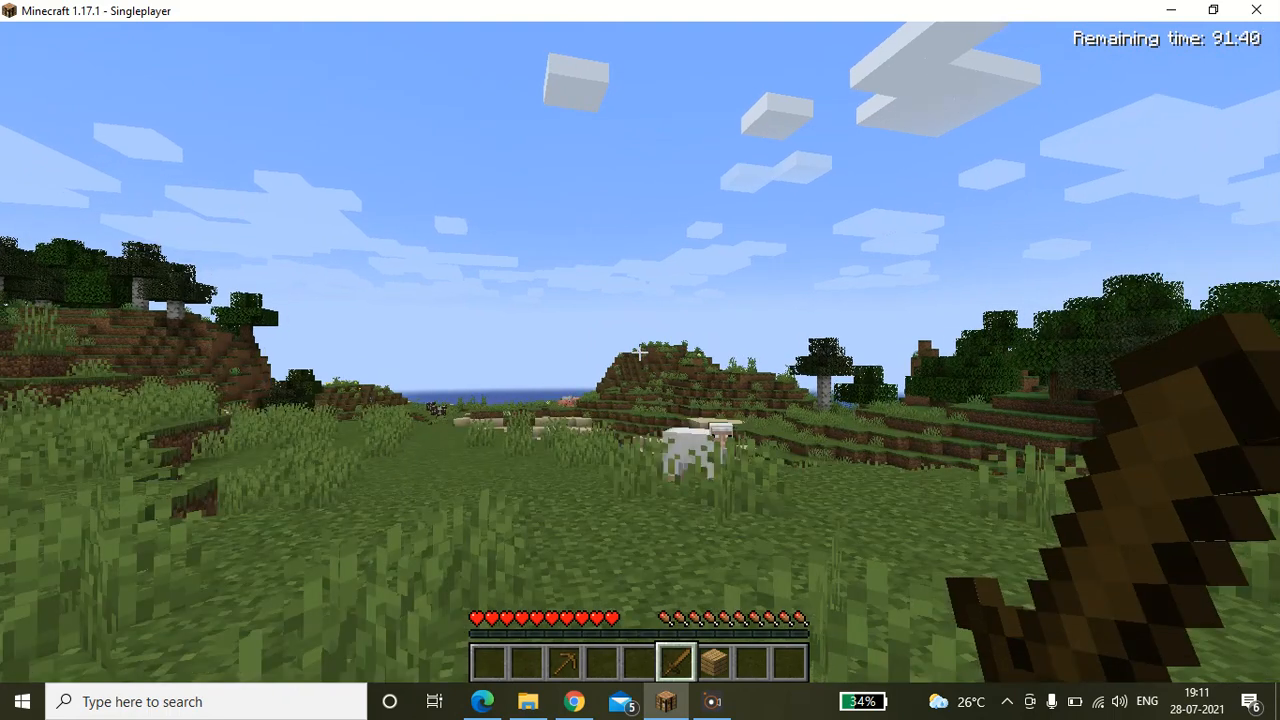
mouse_move(640, 360)
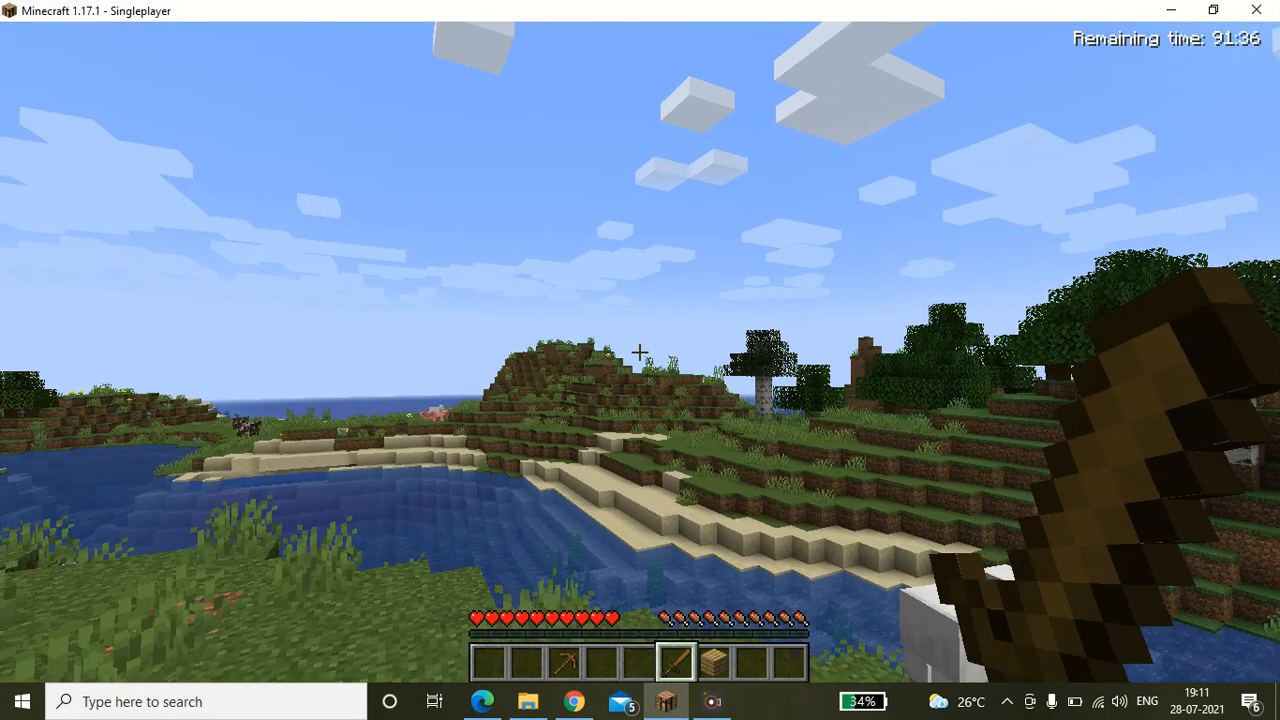
mouse_move(640, 352)
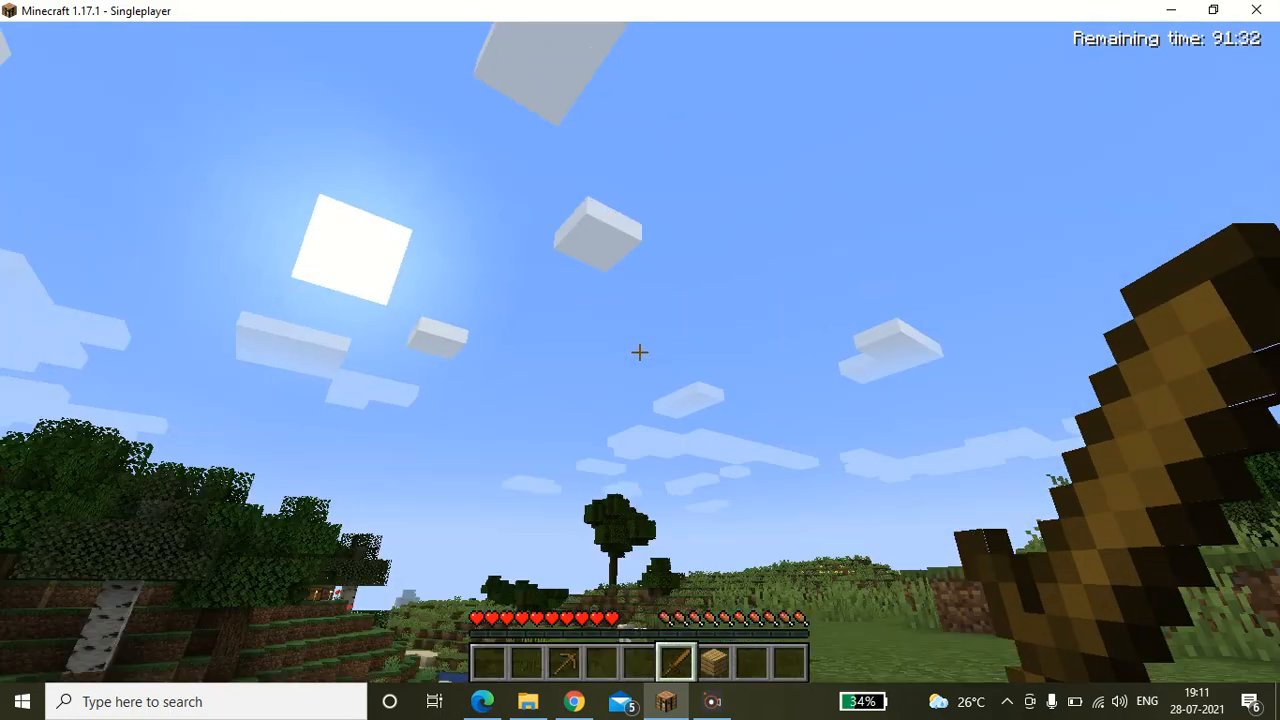
mouse_move(640, 352)
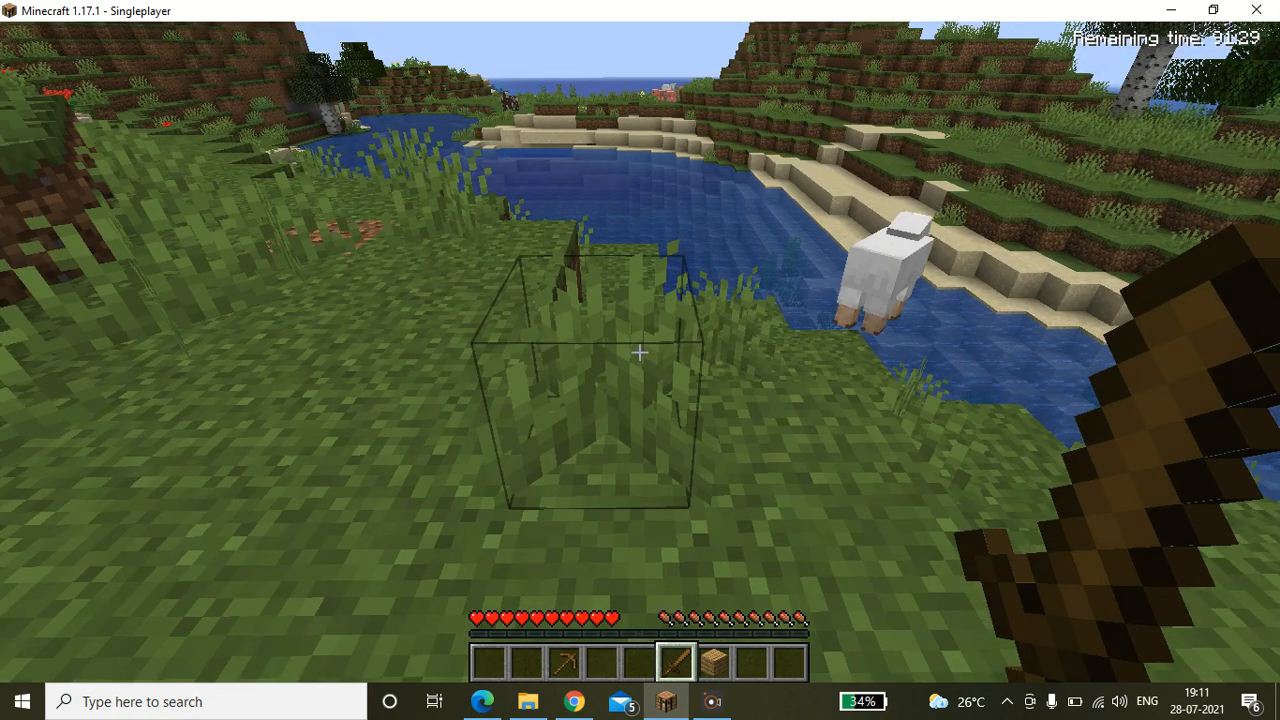
mouse_move(640, 360)
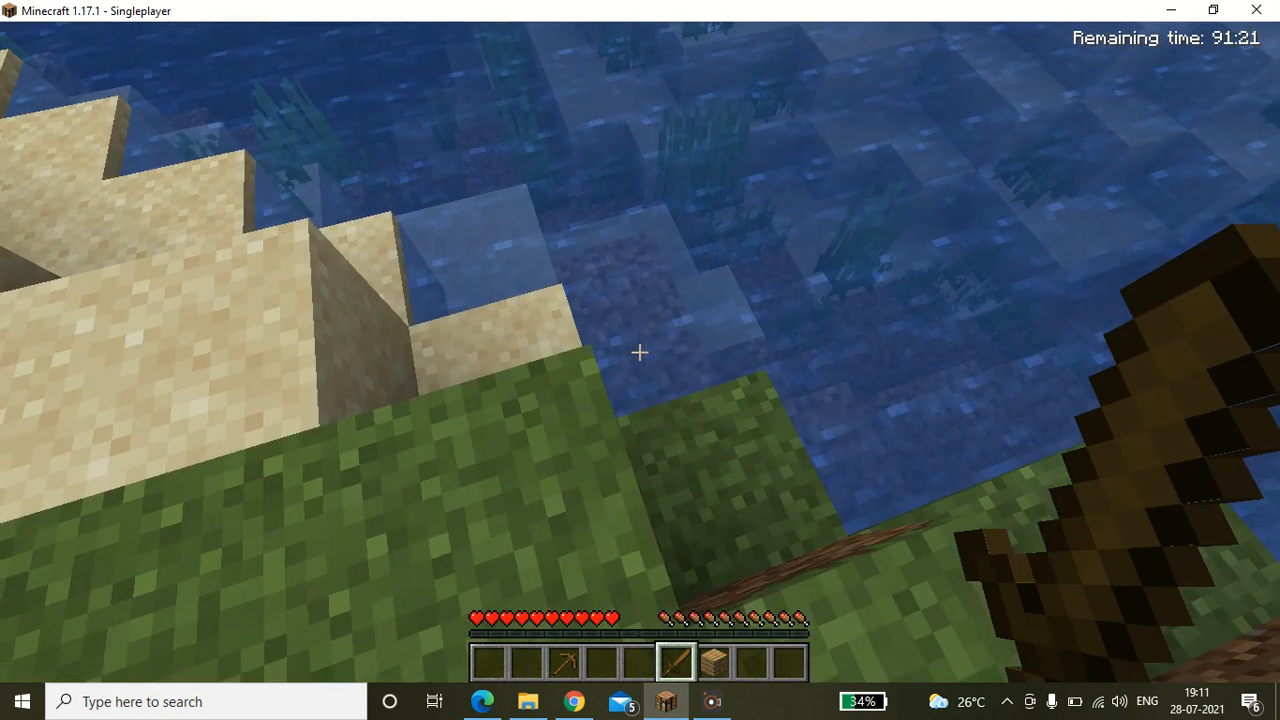
mouse_move(640, 352)
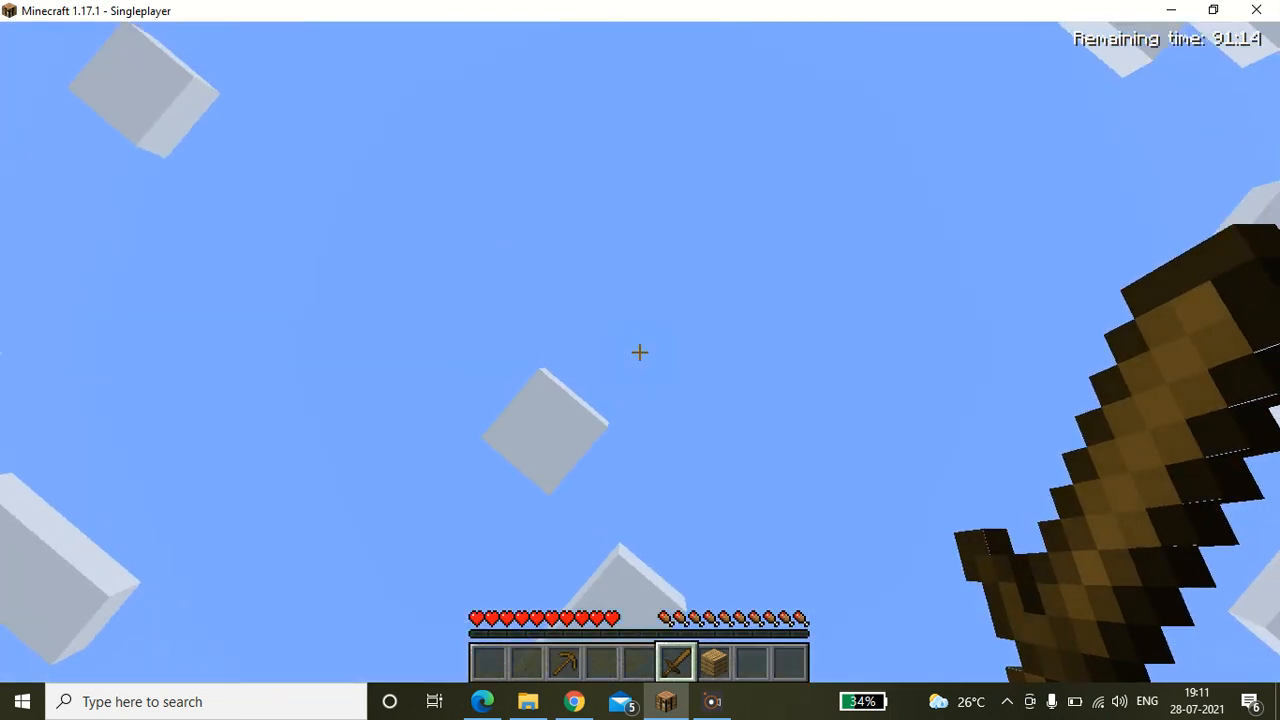
mouse_move(640, 352)
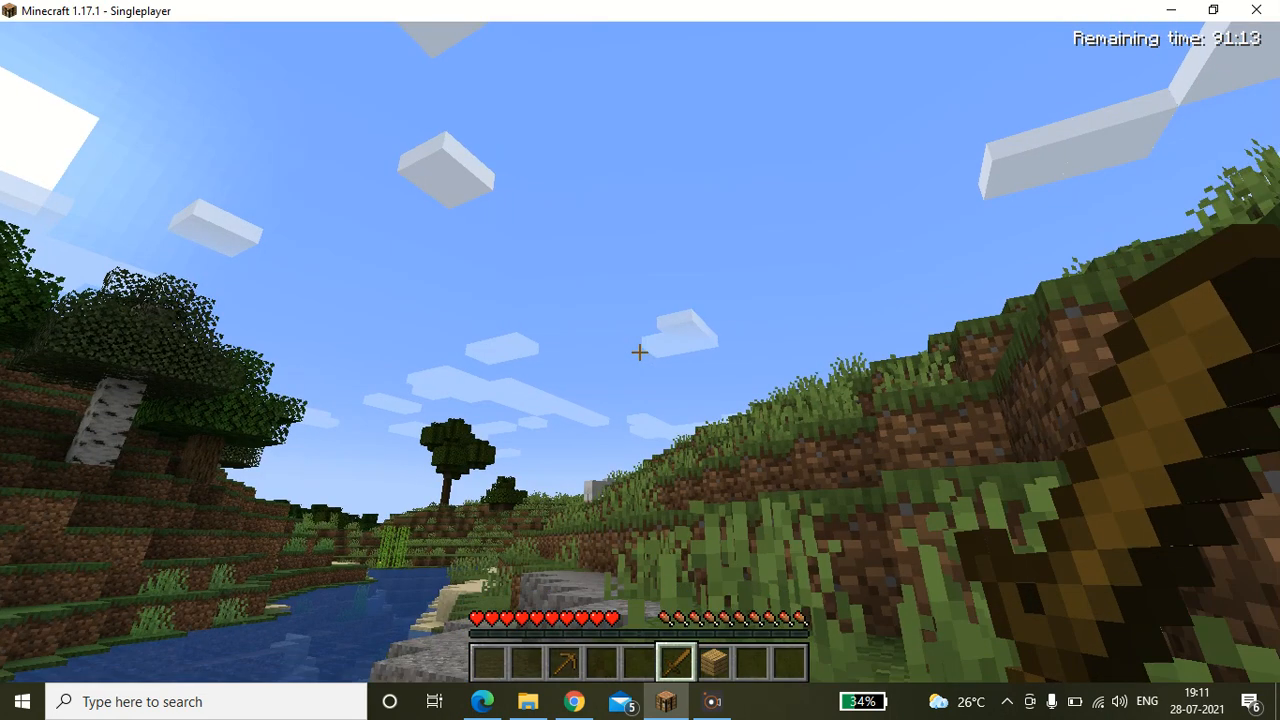
mouse_move(640, 352)
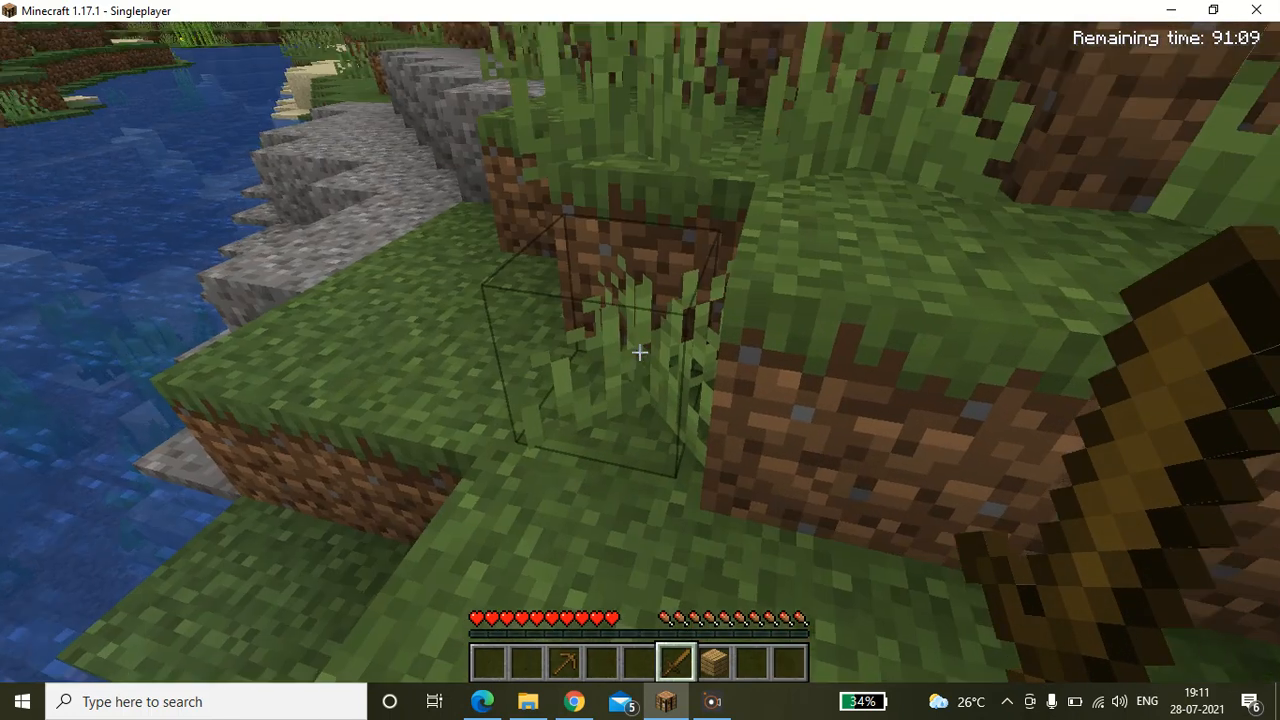
mouse_move(640, 352)
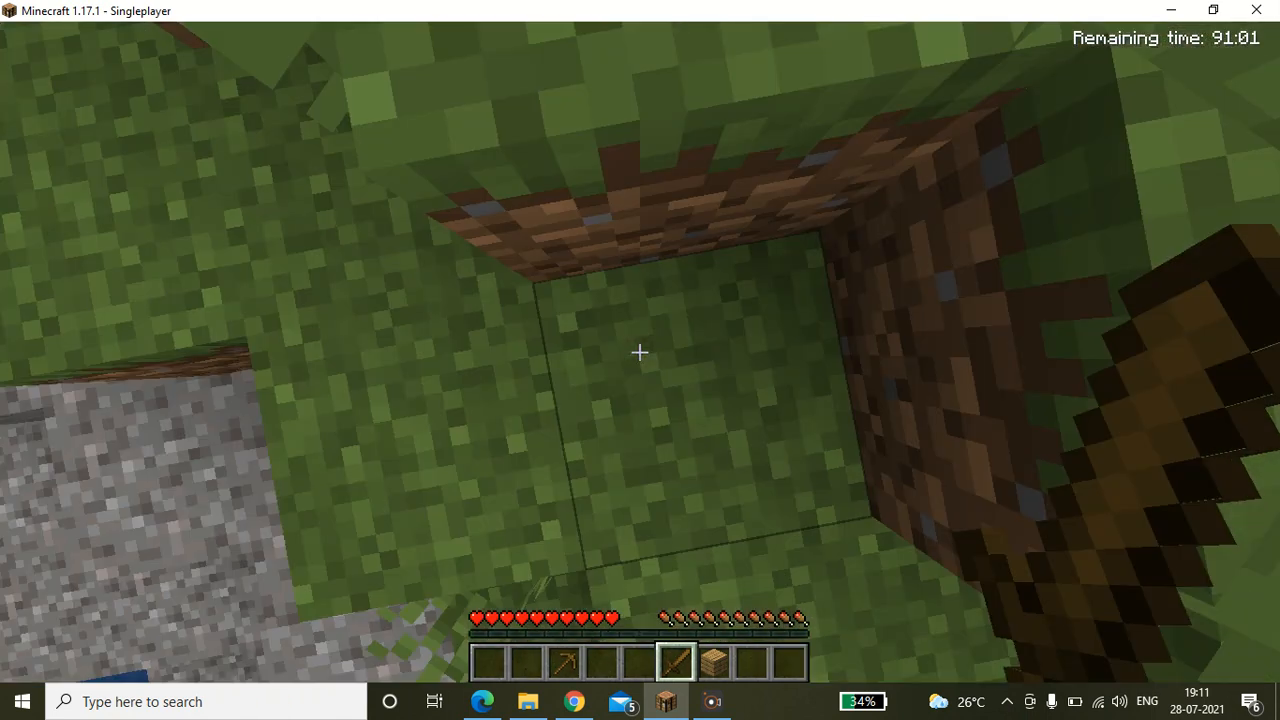
mouse_move(640, 352)
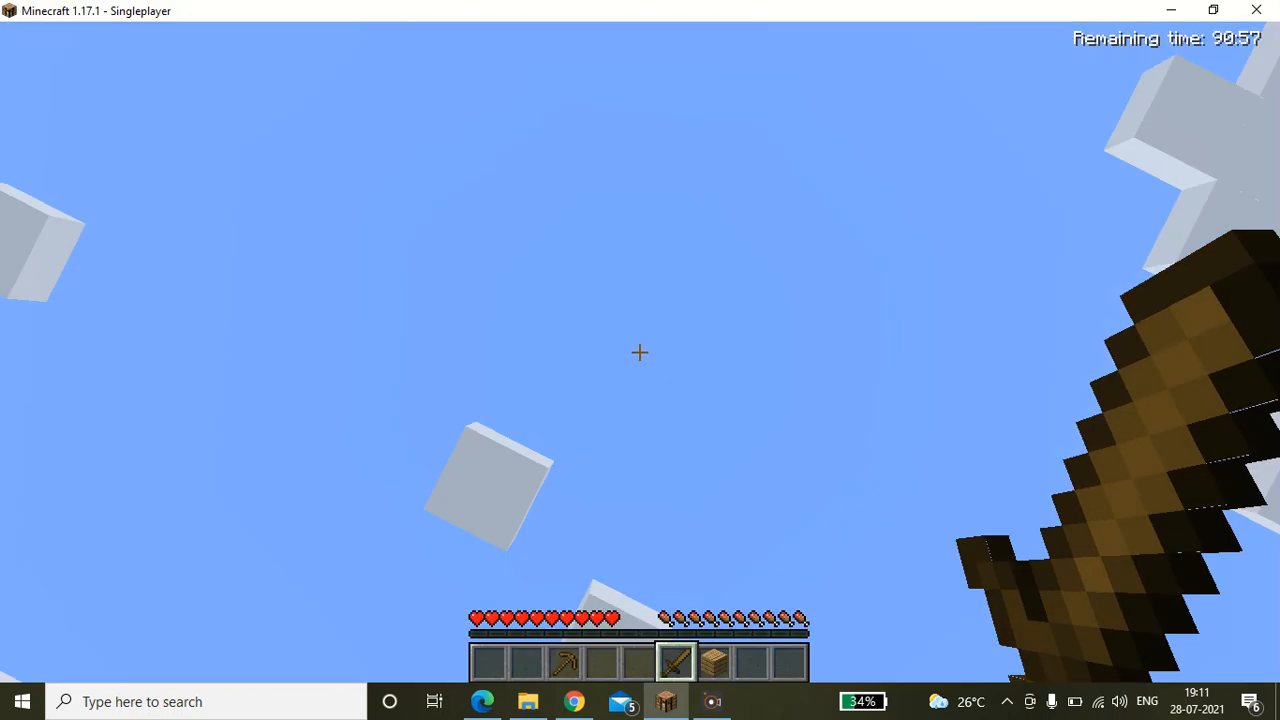
mouse_move(640, 360)
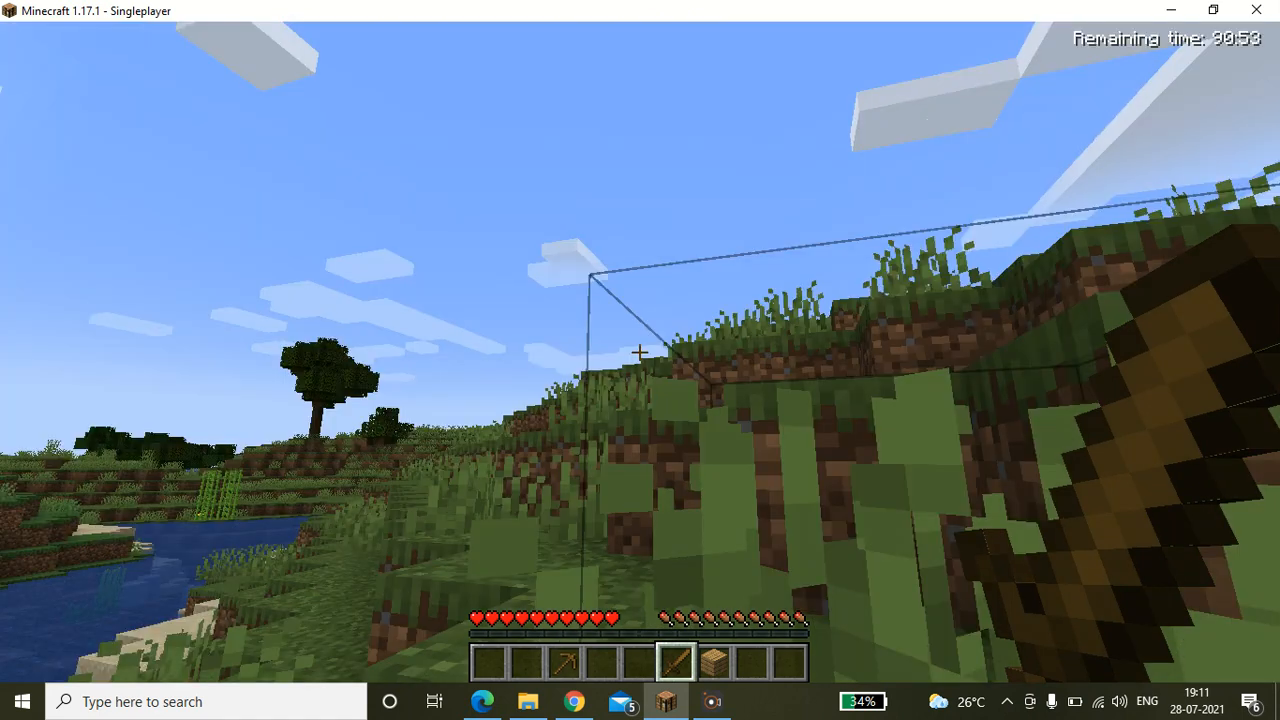
mouse_move(640, 360)
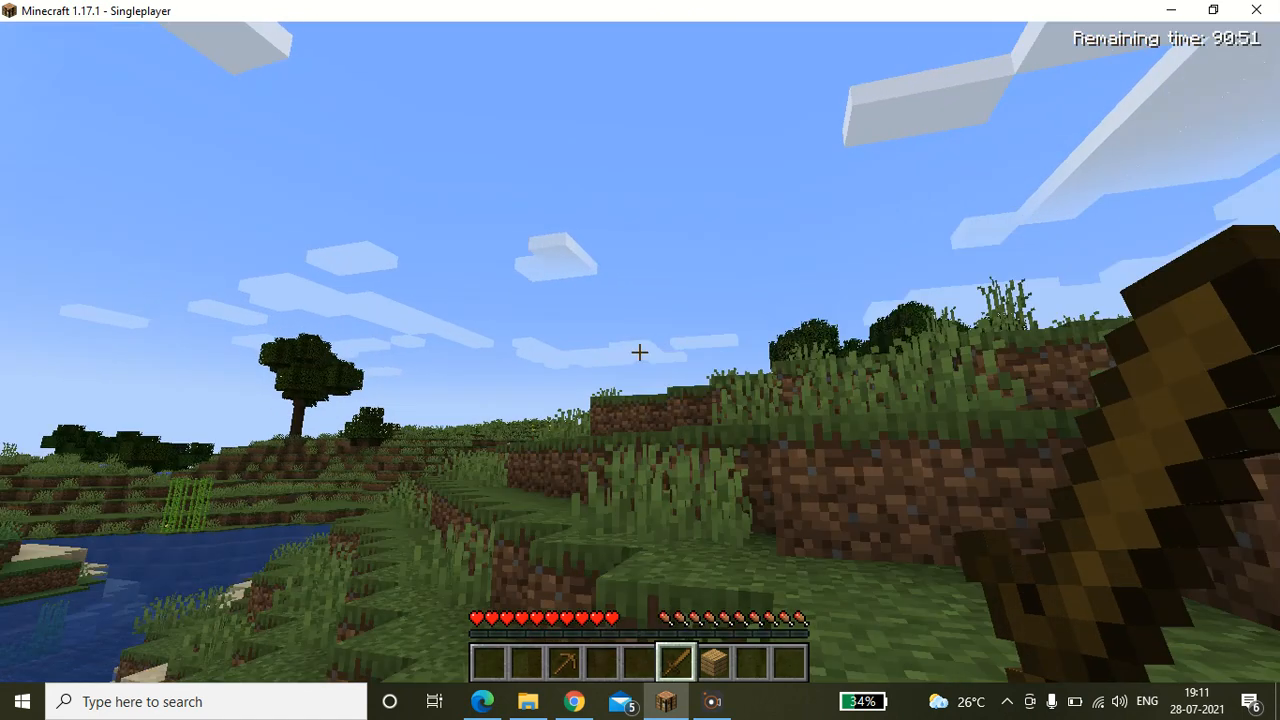
mouse_move(640, 360)
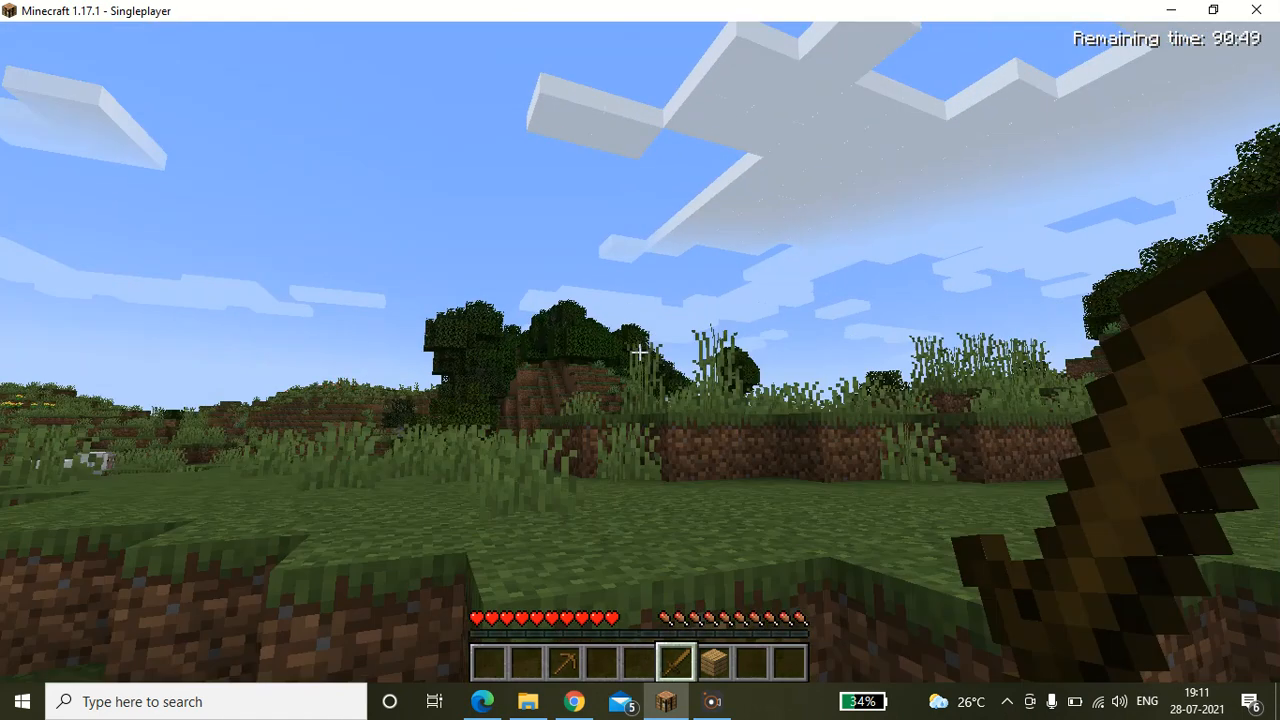